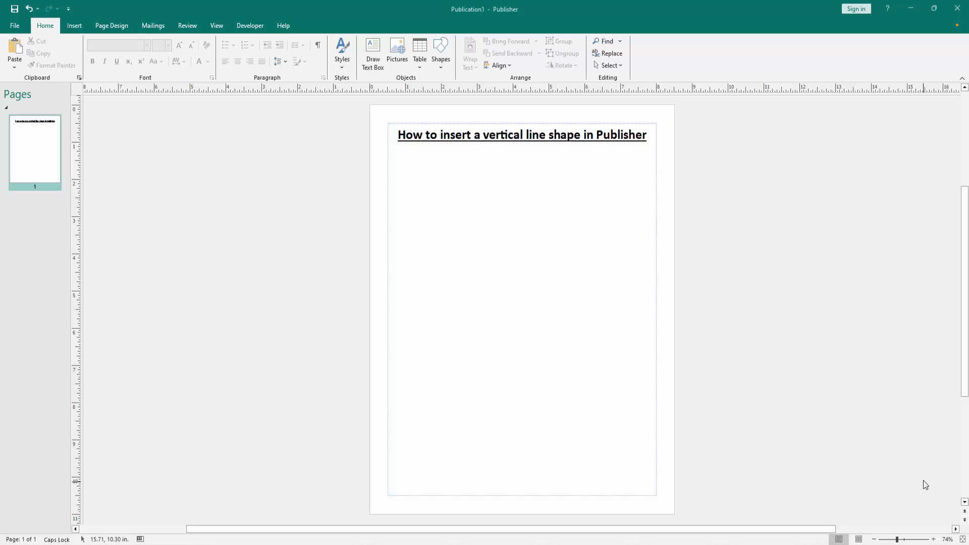
# Step: Show the Insert commands and the shapes gallery
pyautogui.click(74, 25)
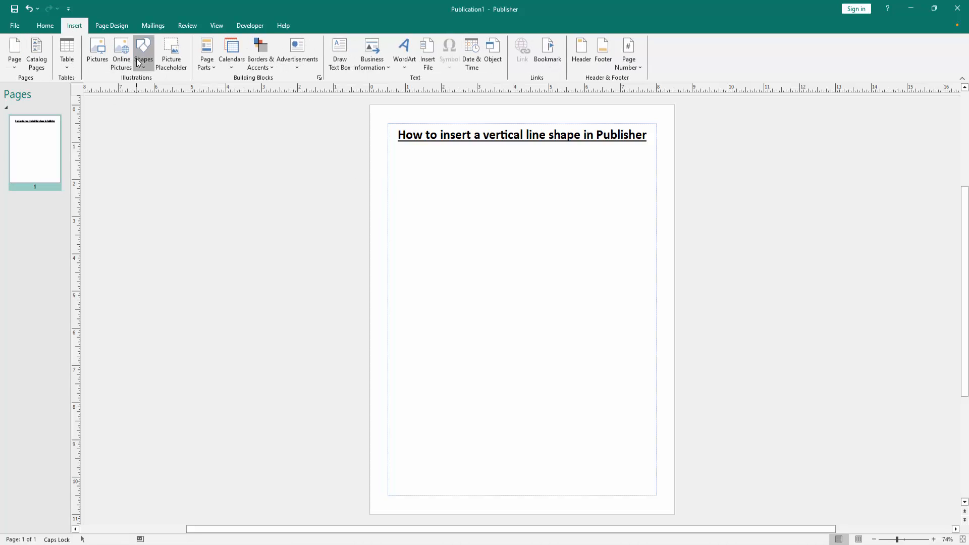
pyautogui.click(143, 53)
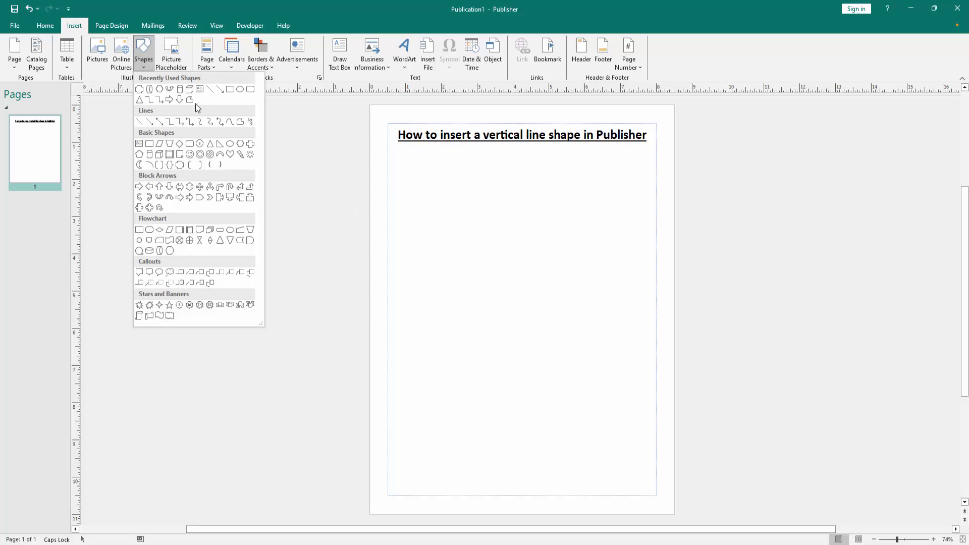
pyautogui.moveTo(158, 117)
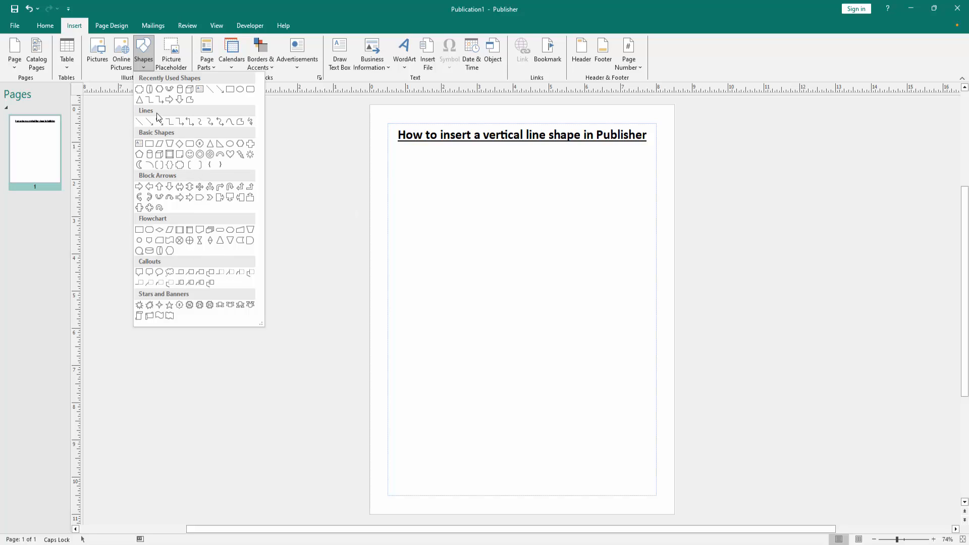
# Step: Pick the straight Line shape, ready to draw a vertical line below the title
pyautogui.click(147, 121)
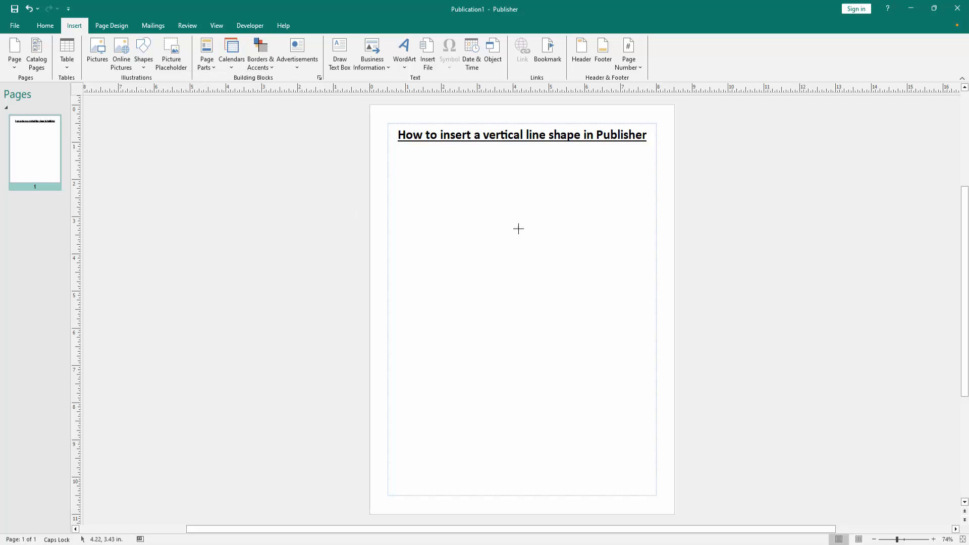
pyautogui.moveTo(514, 225)
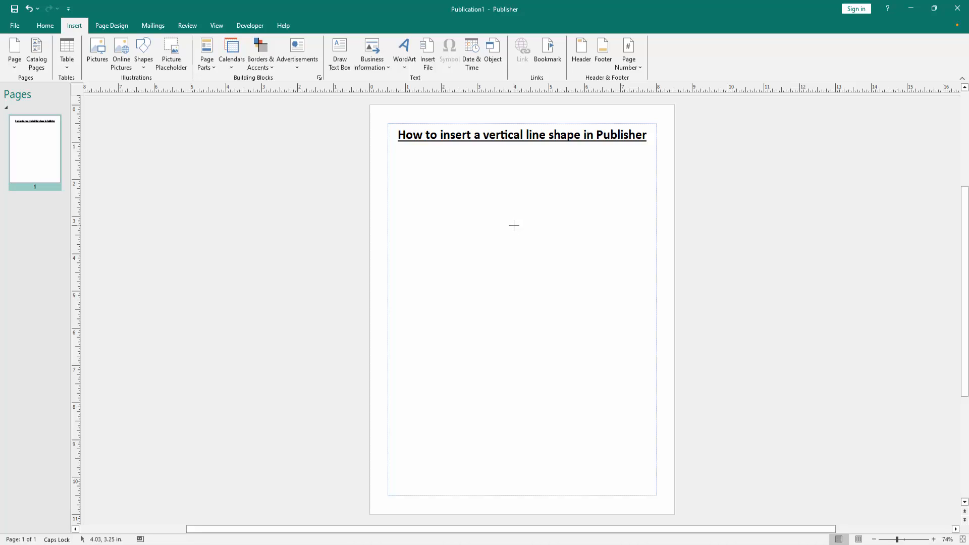
pyautogui.moveTo(511, 213)
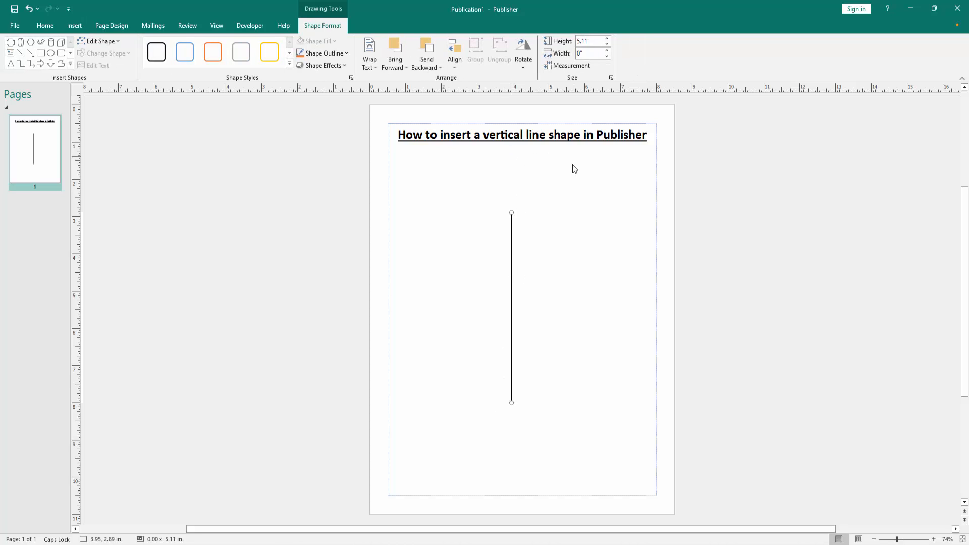
pyautogui.moveTo(486, 240)
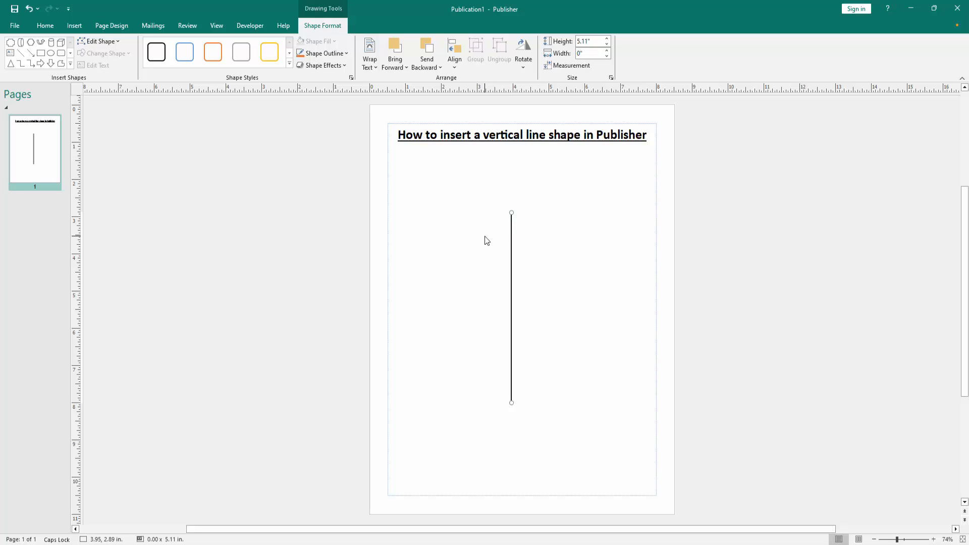
pyautogui.moveTo(514, 235)
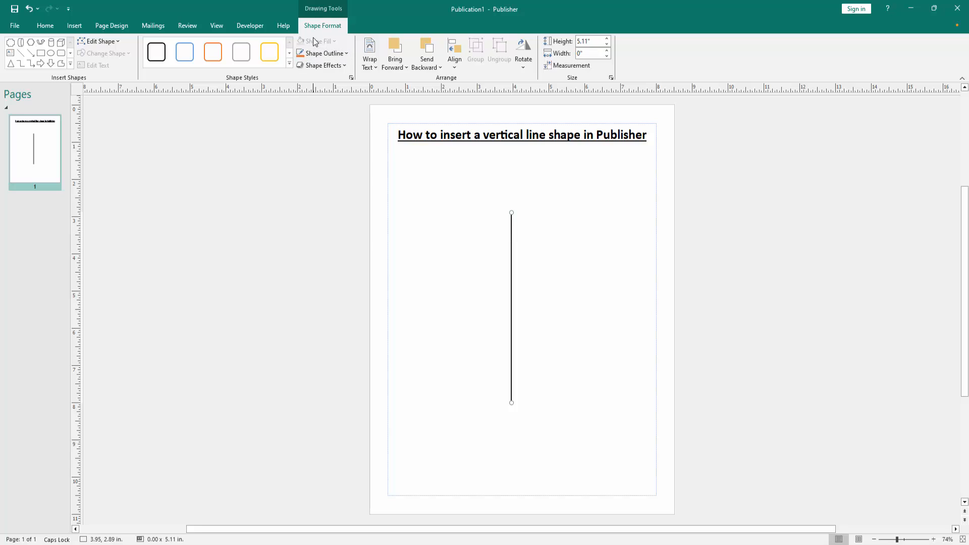
# Step: Recolor the vertical line's outline orange via Shape Outline
pyautogui.click(319, 53)
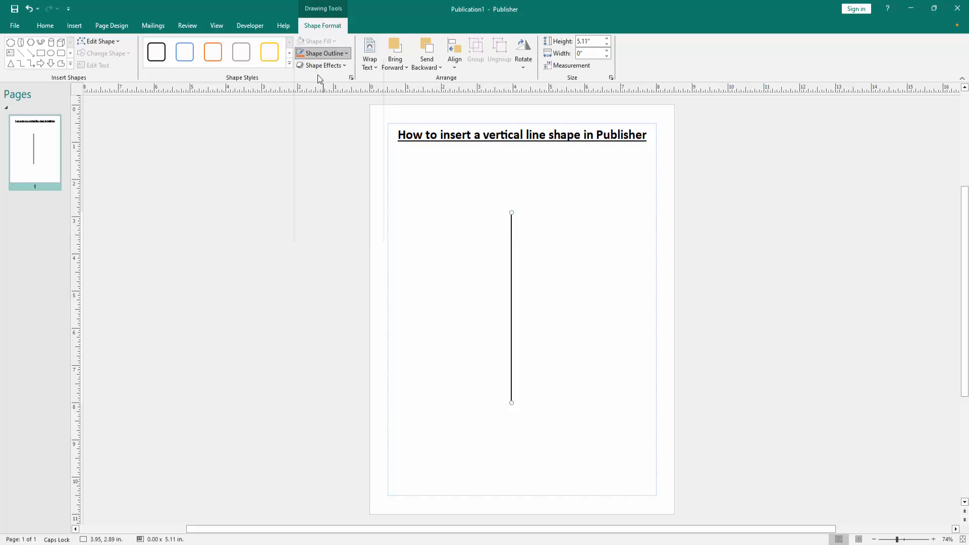
pyautogui.click(320, 54)
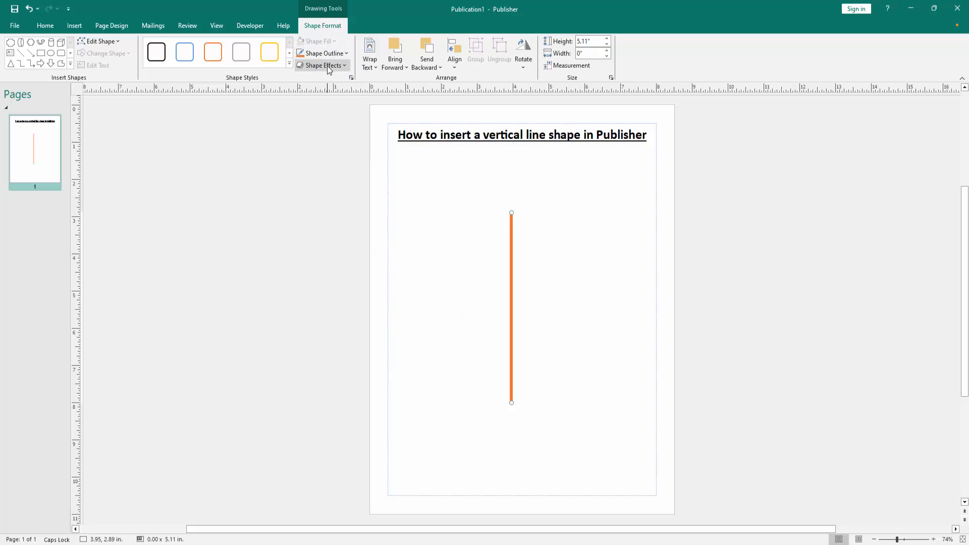
# Step: Show the Bevel presets under Shape Effects for the orange line
pyautogui.click(322, 66)
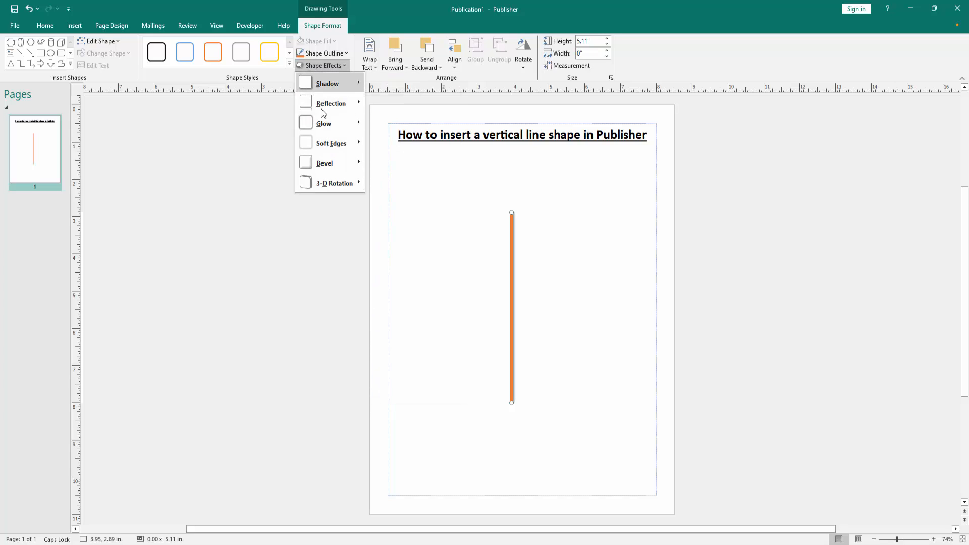
pyautogui.click(324, 163)
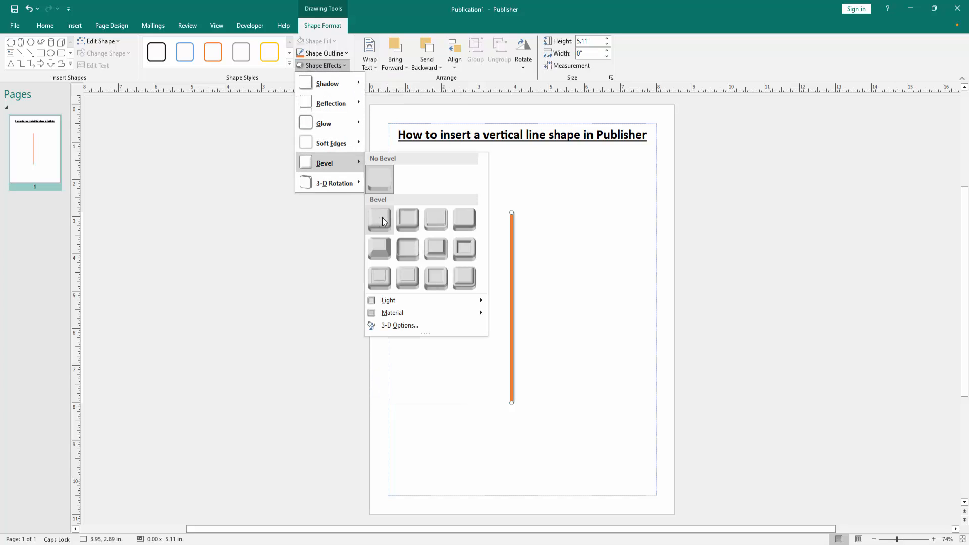